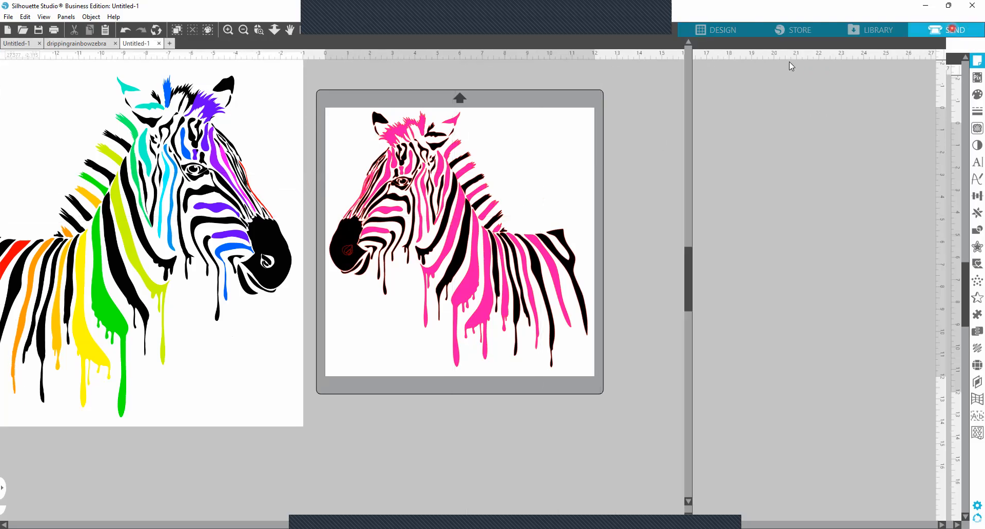
- Bring up the Send panel showing the design's four fill-colour layers with materials and actions
left_click(947, 30)
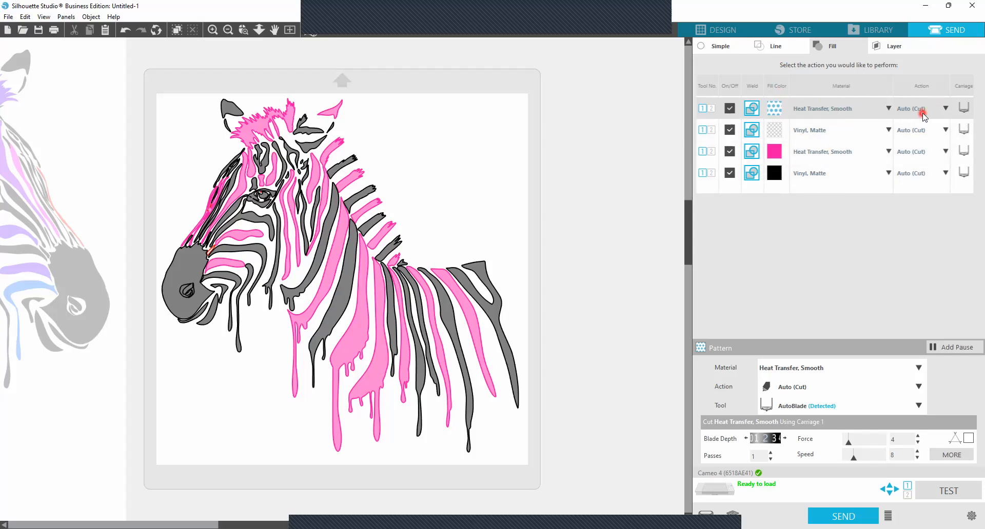
mouse_move(799, 316)
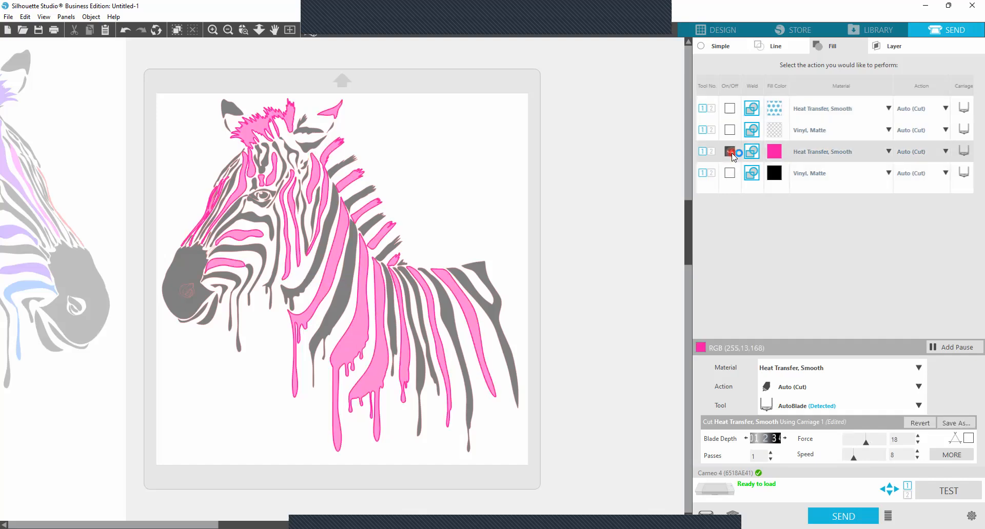
- Keep only the pink Heat Transfer, Smooth layer switched on for cutting
left_click(729, 152)
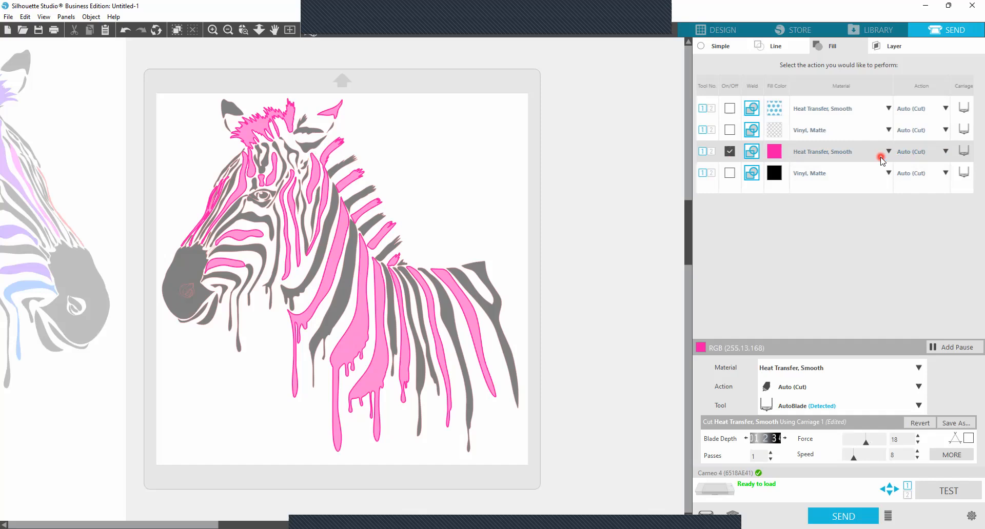
mouse_move(872, 351)
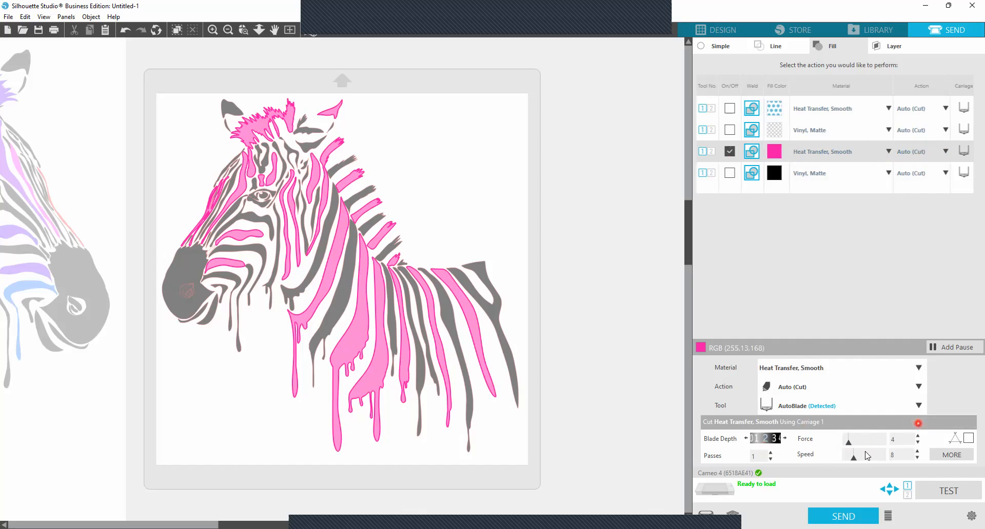
mouse_move(817, 376)
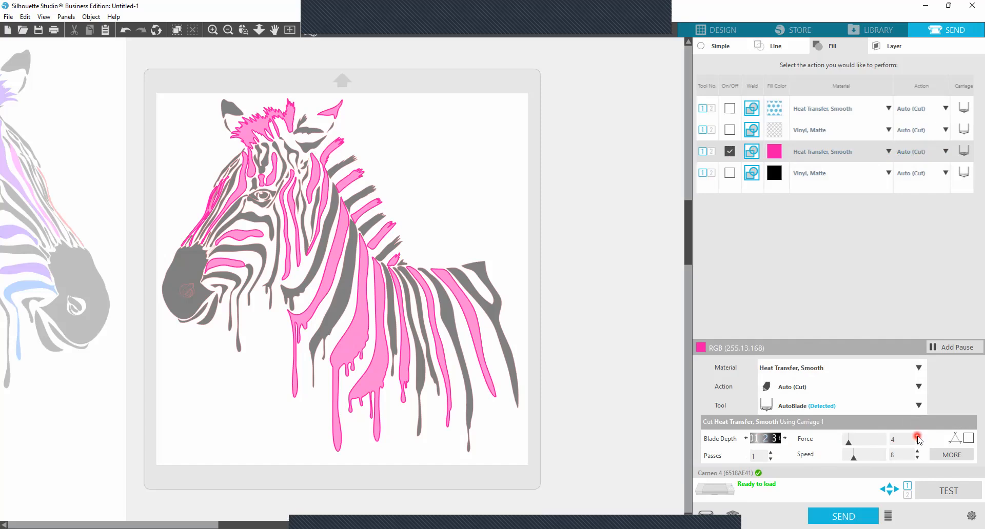
- Raise the pink layer's cut force from 4 up to 18
left_click(916, 436)
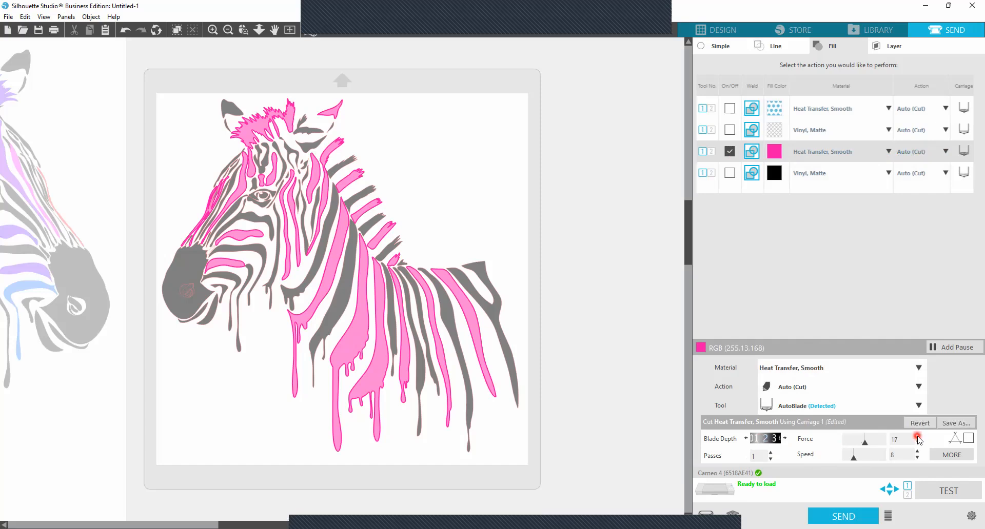
left_click(917, 436)
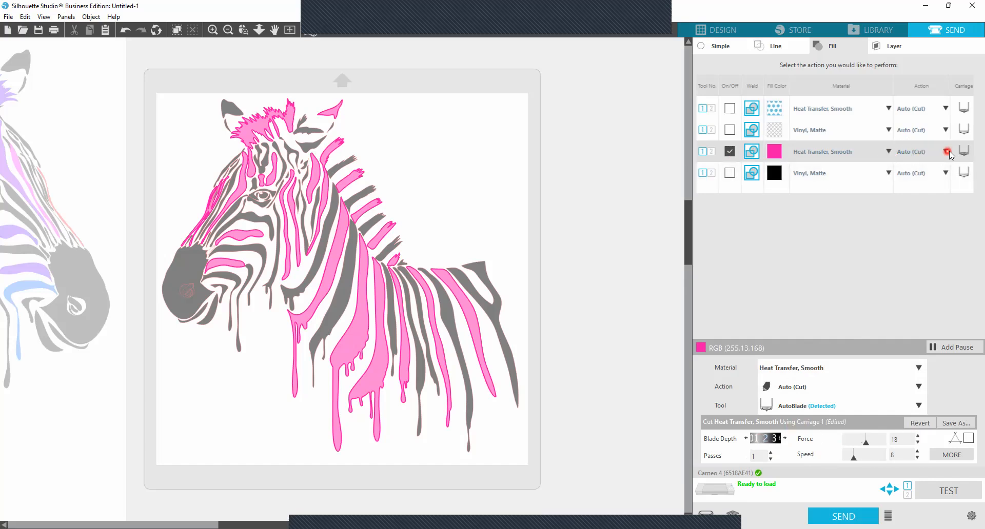
- Set the pink layer's action to Cut instead of Auto (Cut)
left_click(921, 152)
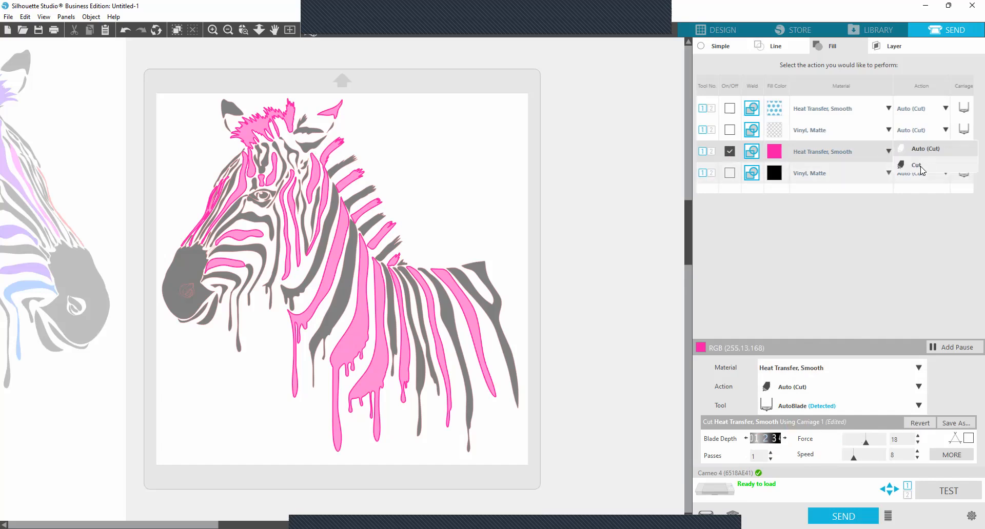
left_click(916, 165)
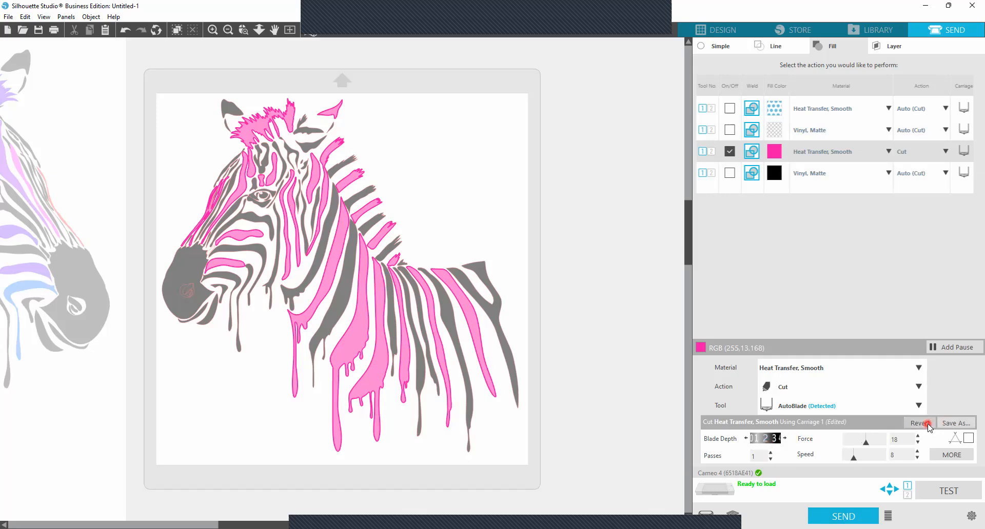
- Revert the pink layer to default settings, force back at 4, then nudge force up
left_click(917, 423)
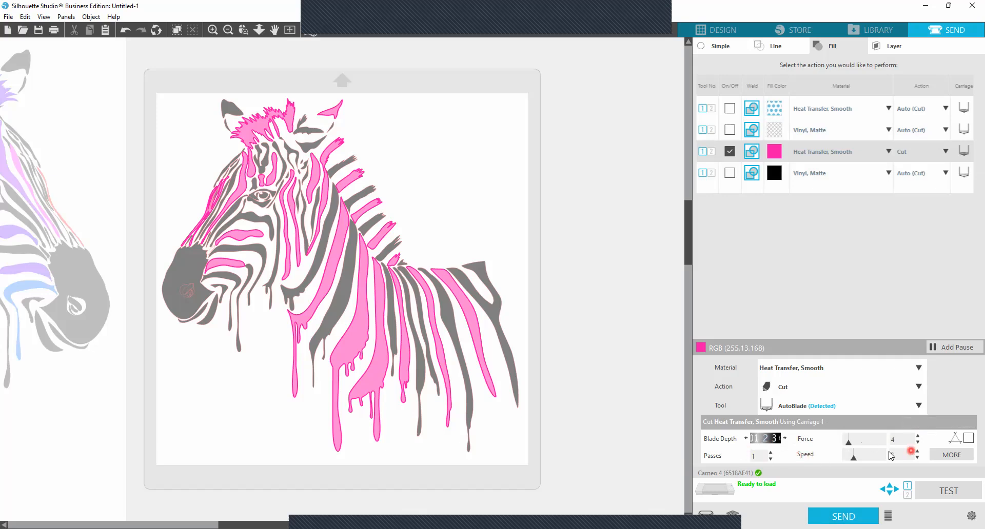
left_click(927, 436)
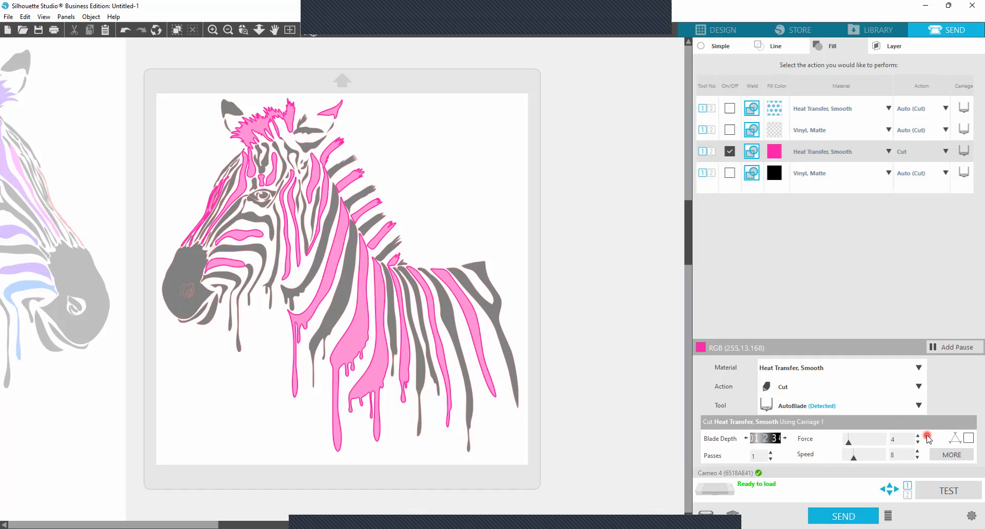